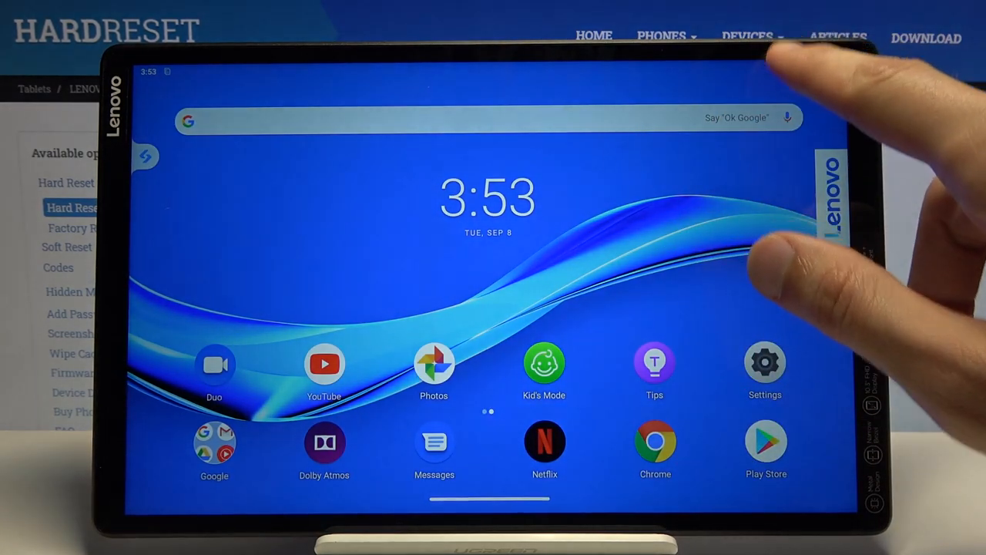
- Launch the Settings app from the home screen to show its main page
click(764, 361)
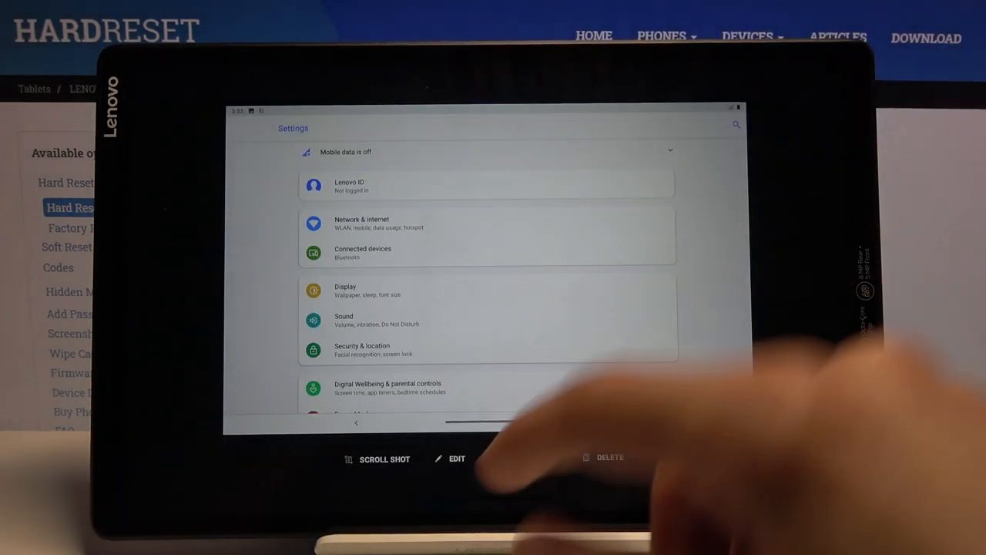
- Choose SCROLL SHOT in the screenshot preview toolbar to start a scrolling capture
click(384, 459)
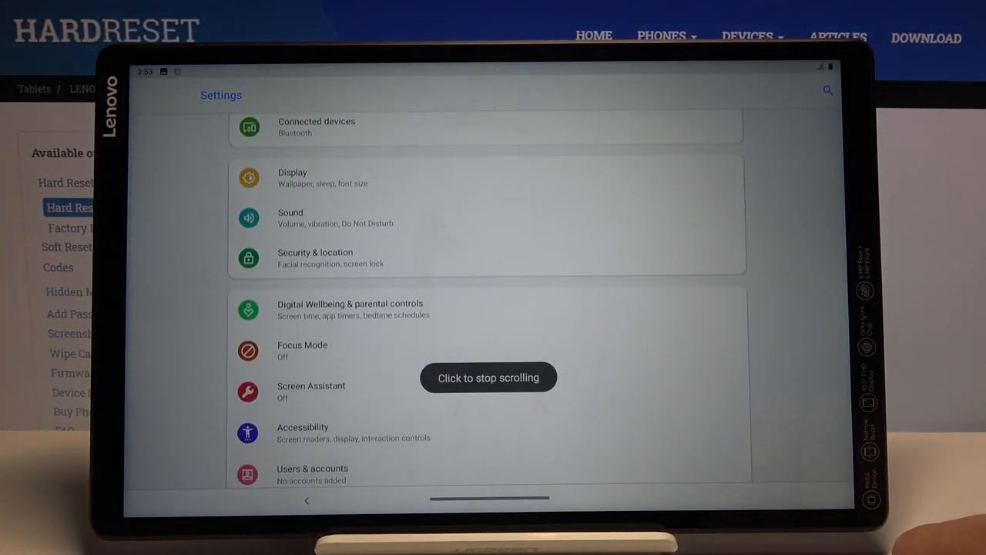
- Let the scroll shot run down the Settings list past Google to Storage and Battery
scroll(down, 3)
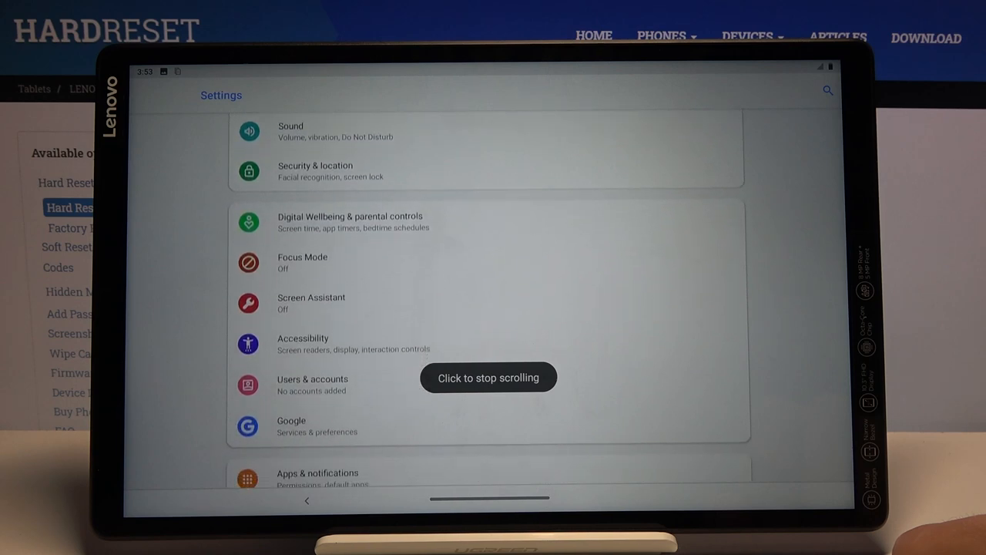
scroll(down, 3)
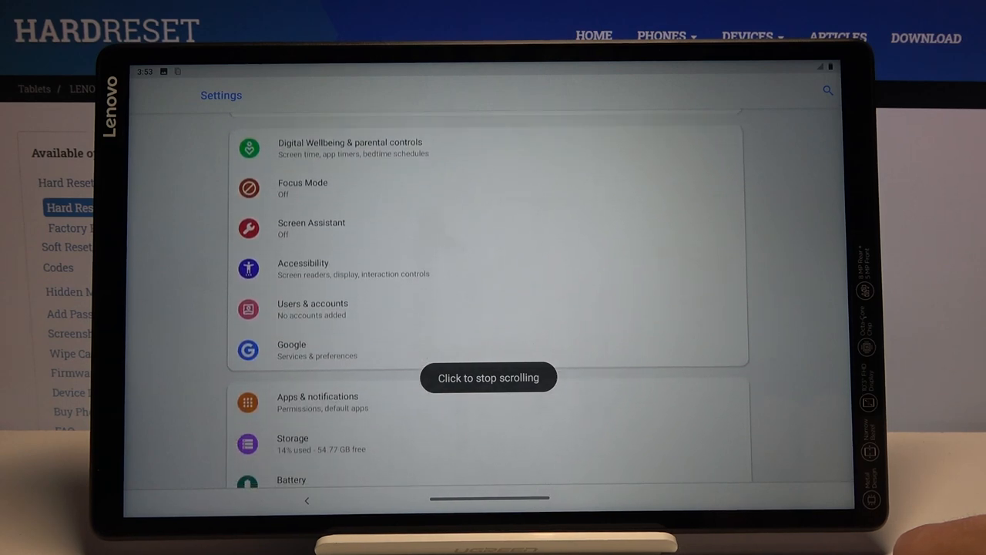
scroll(down, 3)
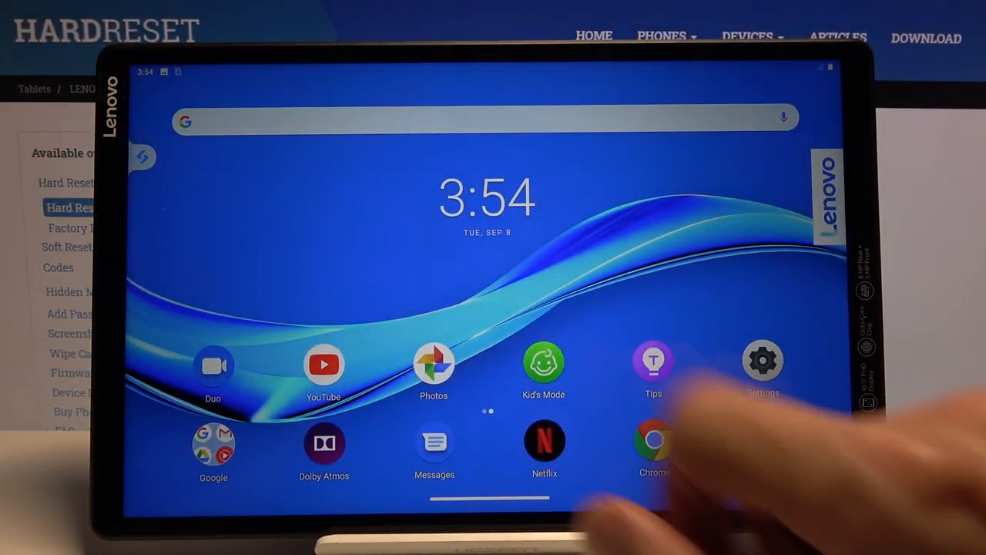
- Launch the gallery app to view the saved long Settings screenshot
click(434, 364)
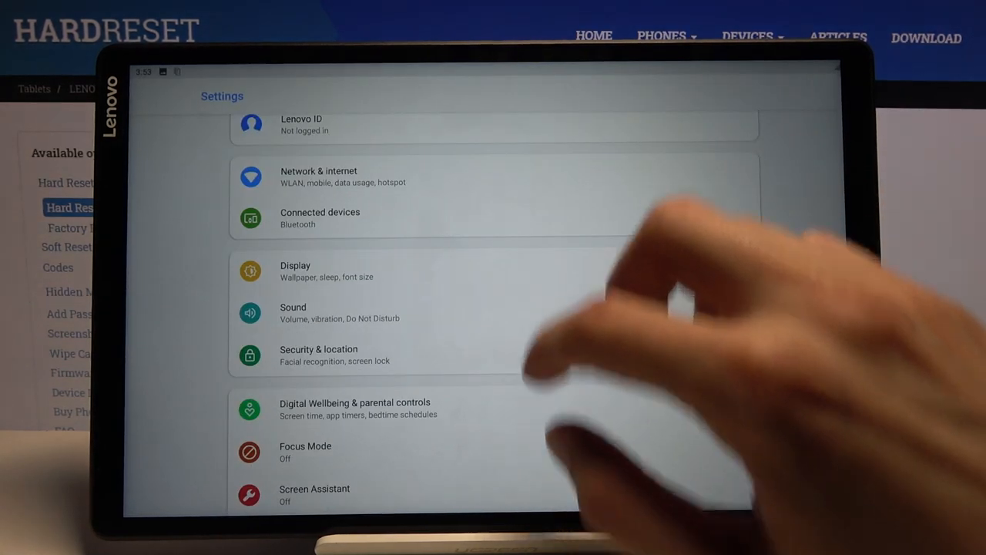
scroll(down, 3)
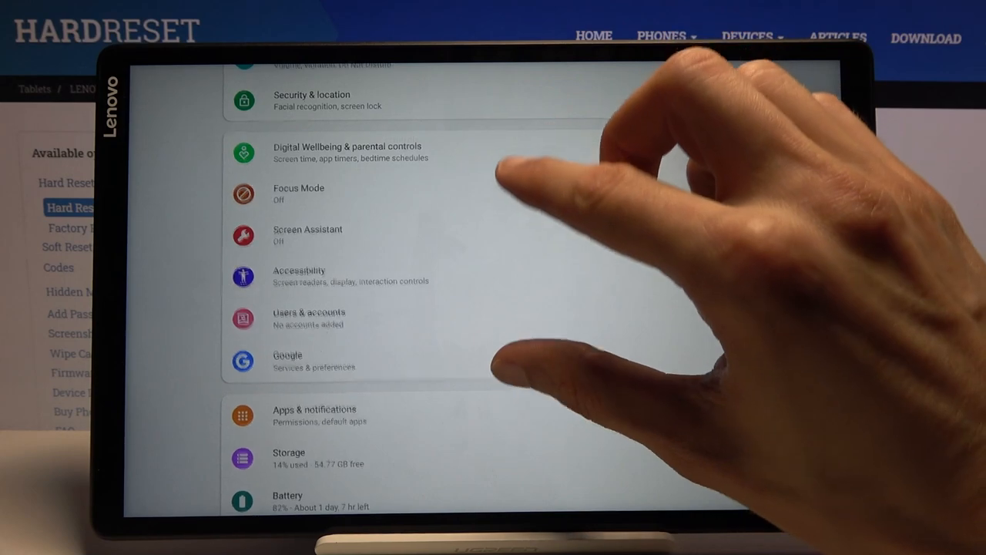